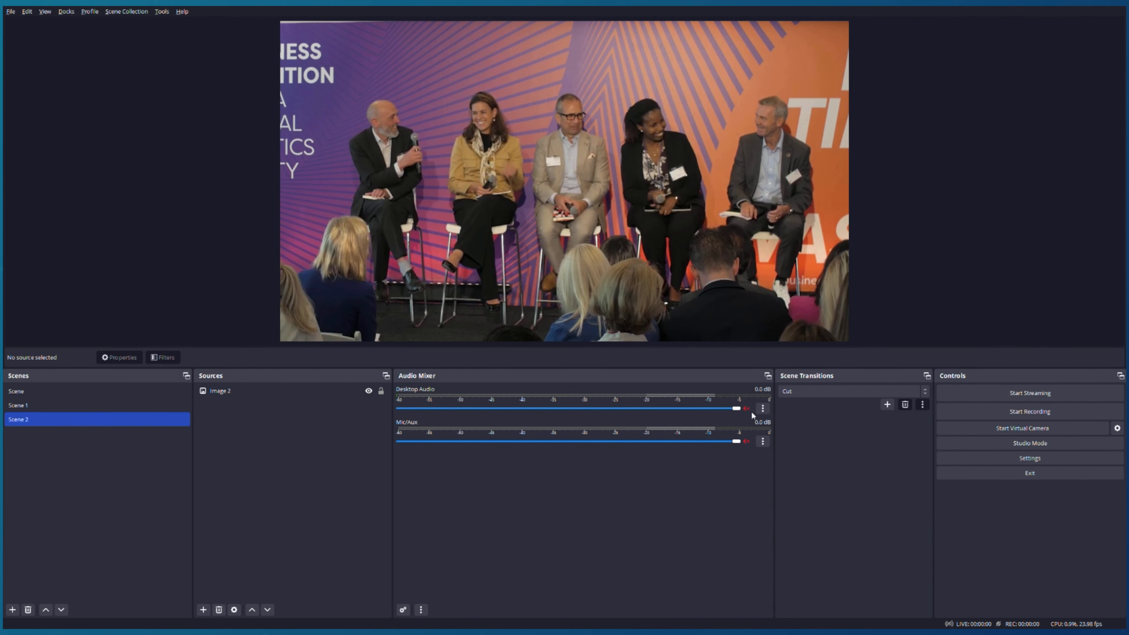
pyautogui.moveTo(754, 415)
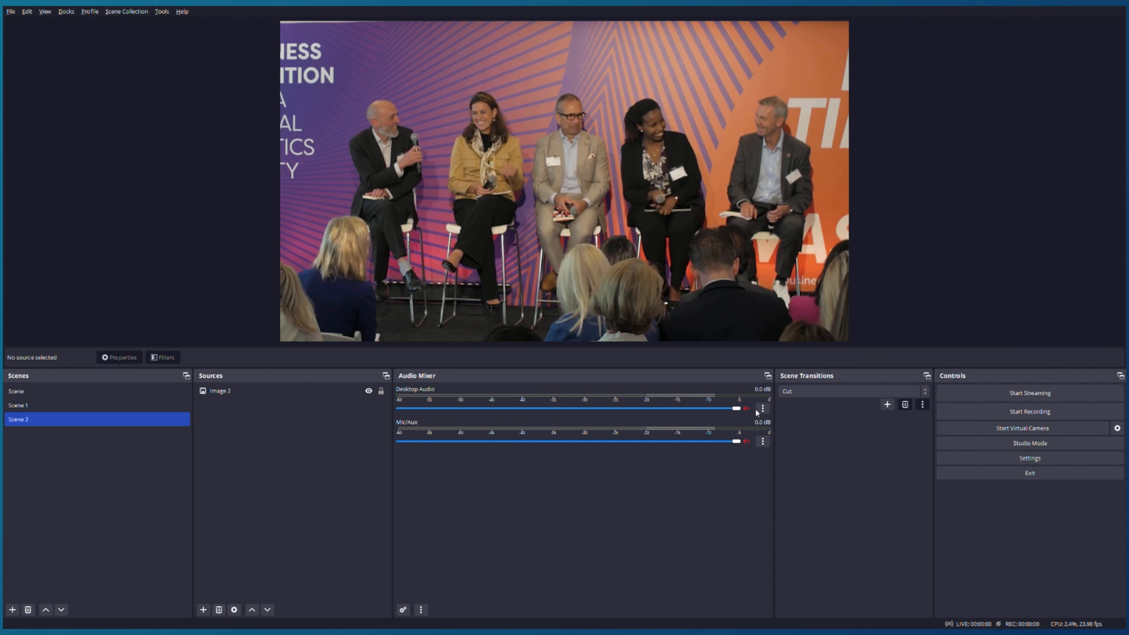